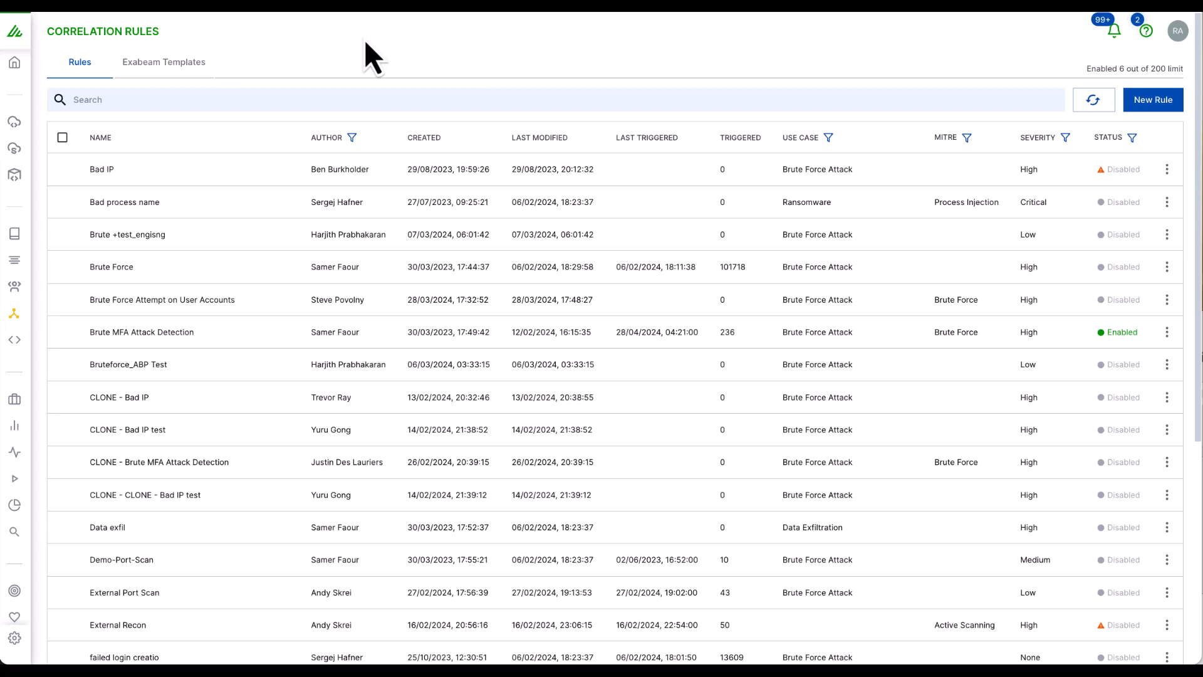
mouse_move(352, 168)
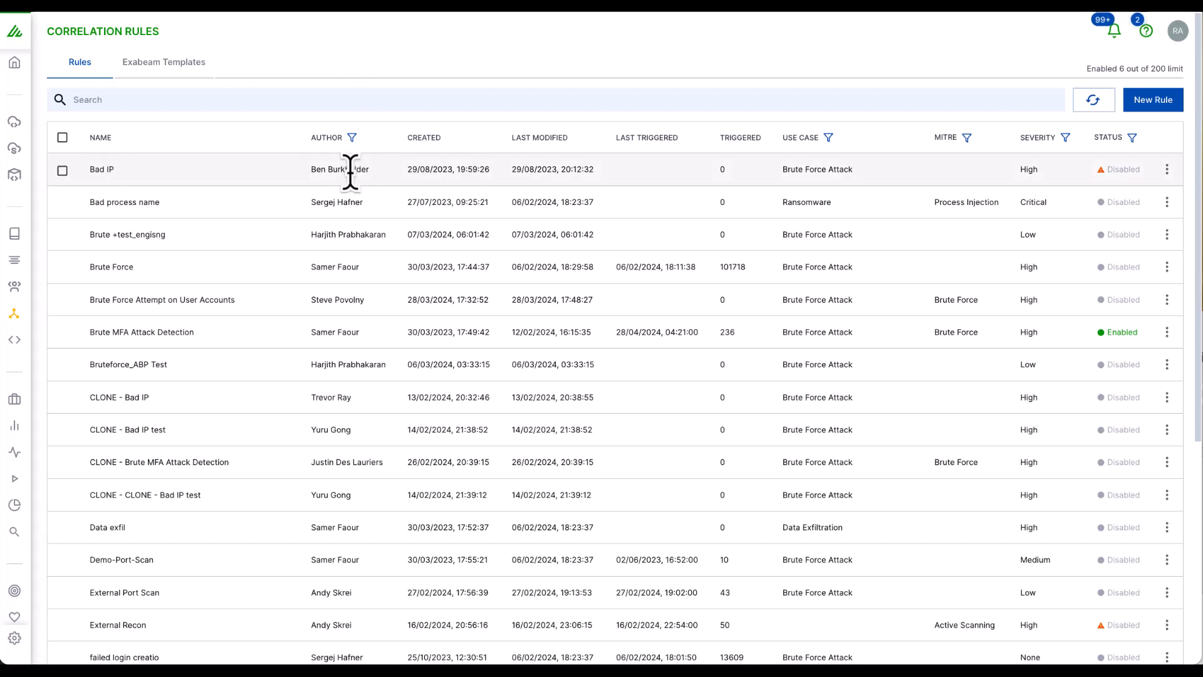
mouse_move(990, 143)
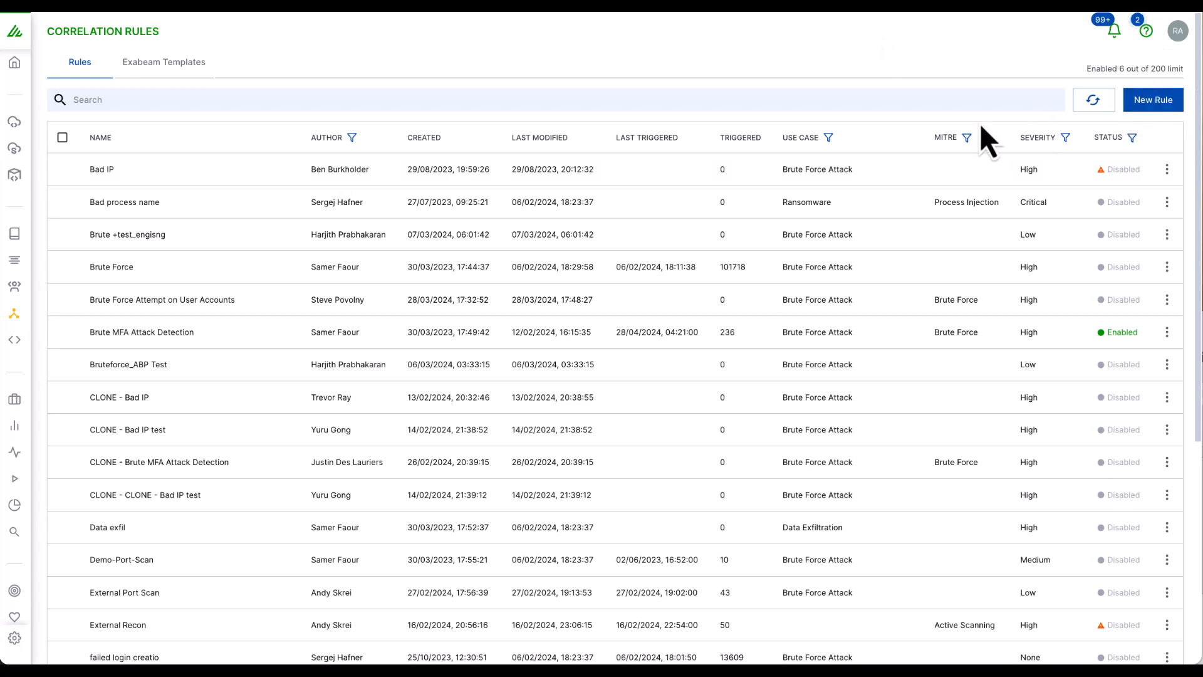
mouse_move(915, 184)
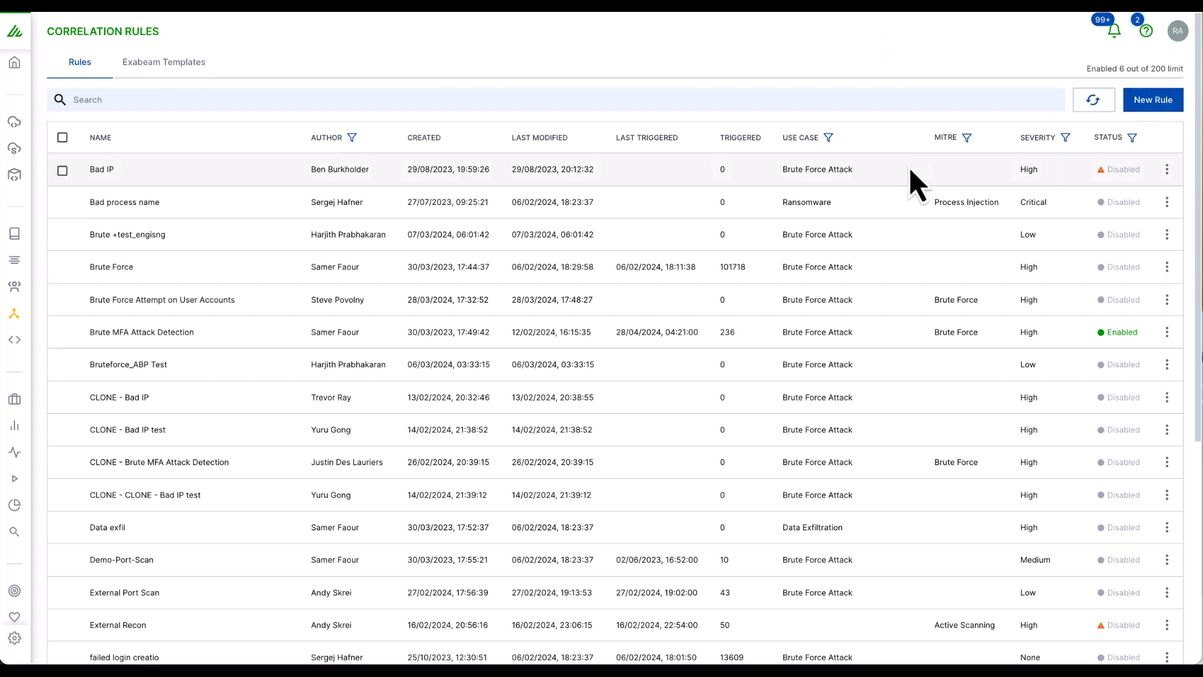
mouse_move(894, 190)
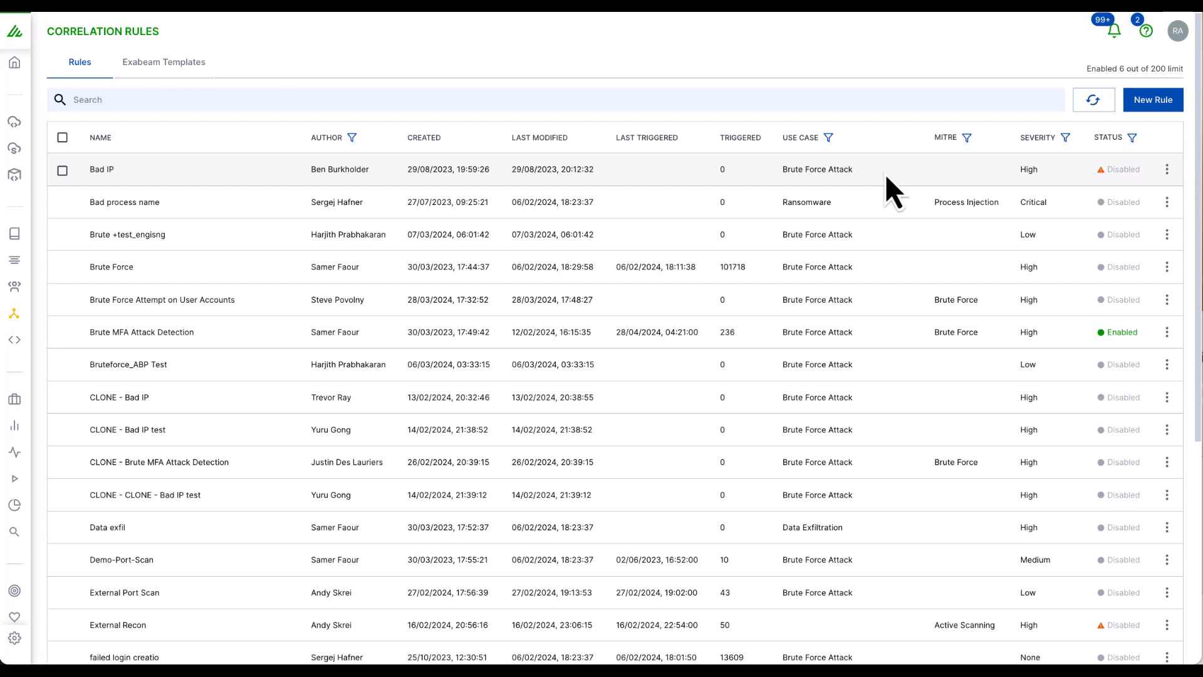
mouse_move(257, 34)
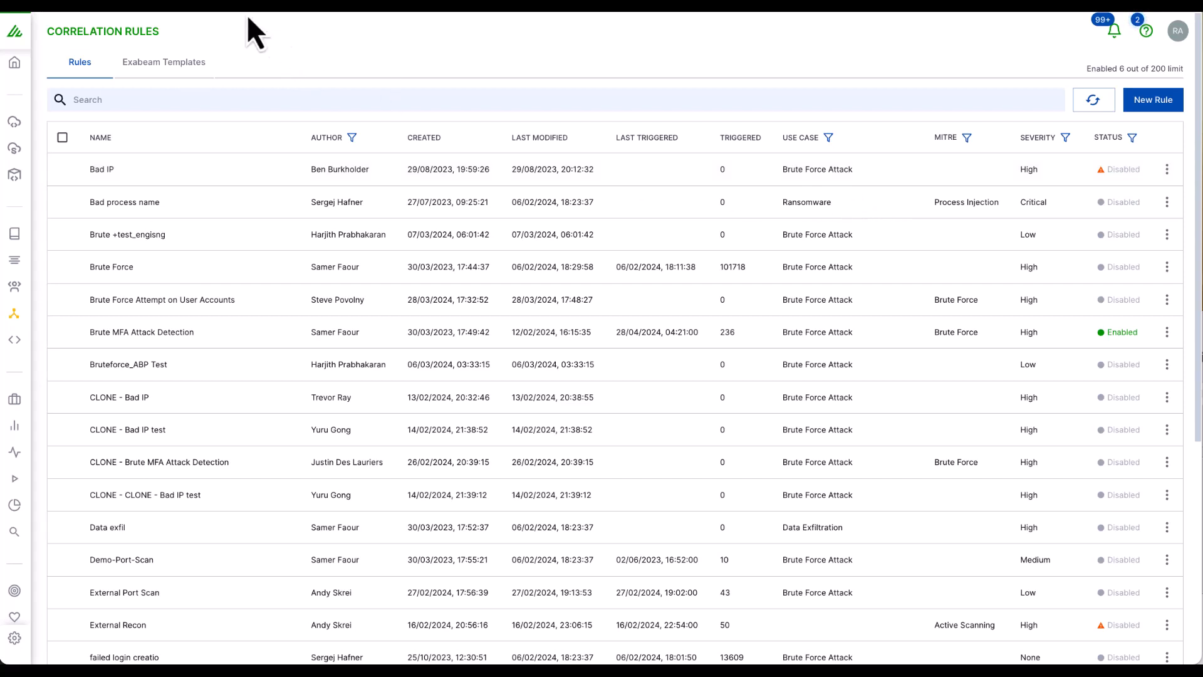
- Start a new correlation rule and restrict its query to vendor Okta
left_click(163, 62)
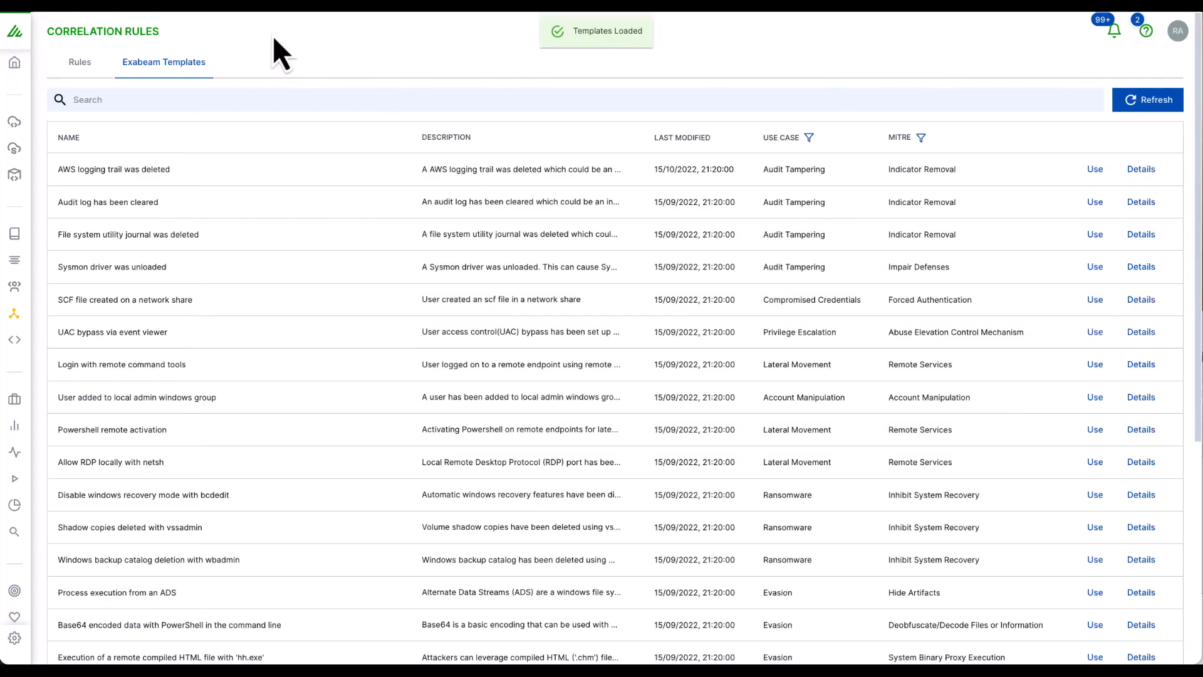
left_click(79, 62)
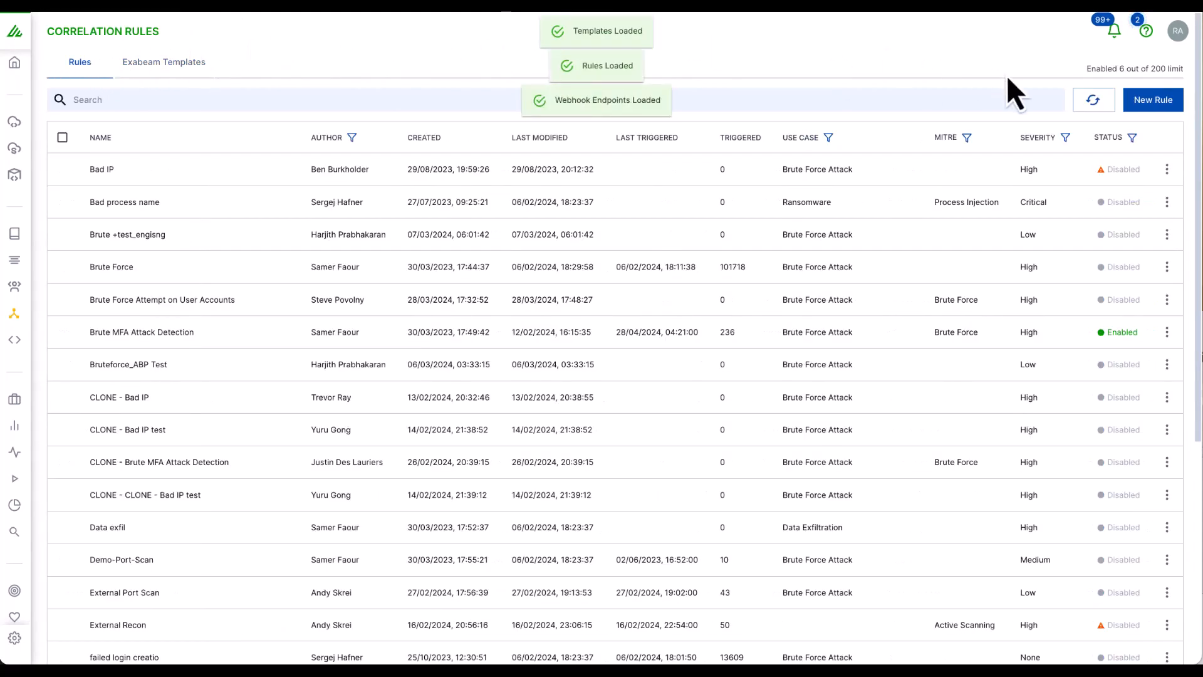
left_click(1152, 99)
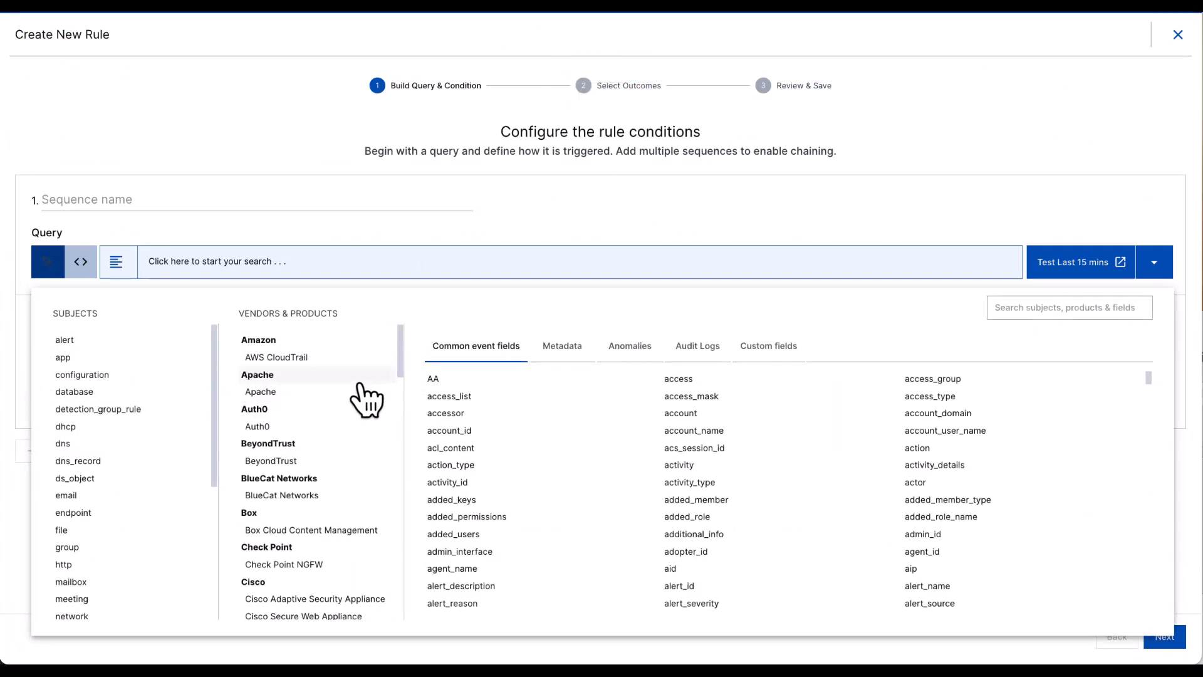
scroll("down", 3)
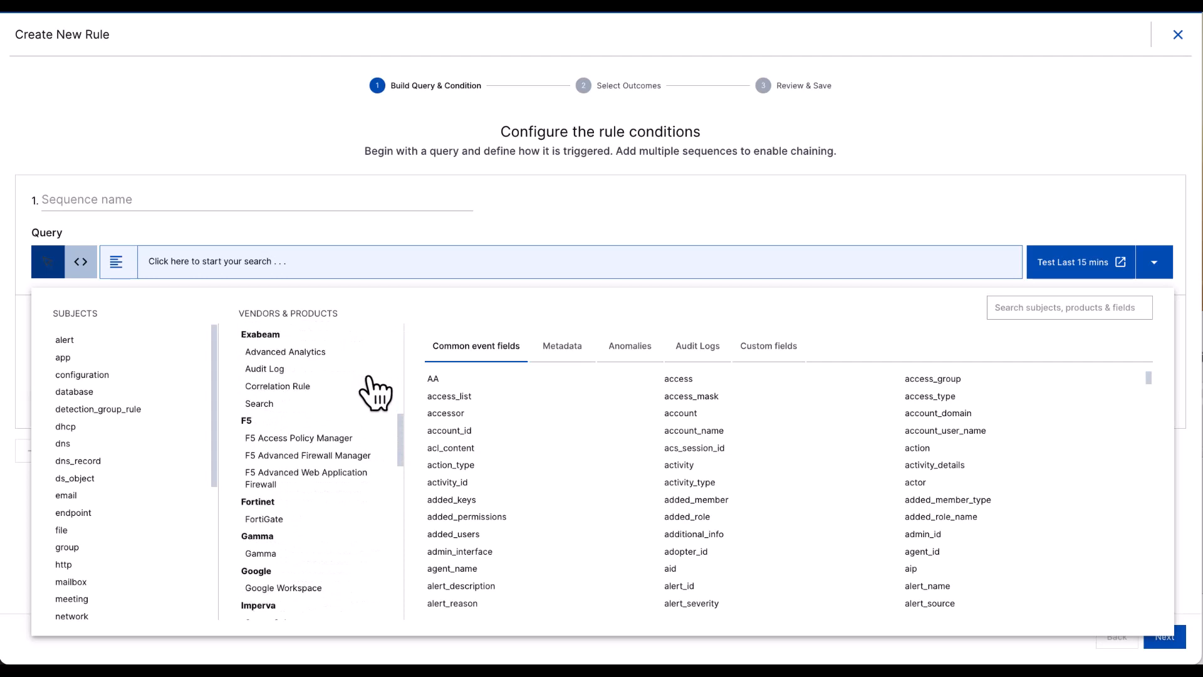
scroll("down", 3)
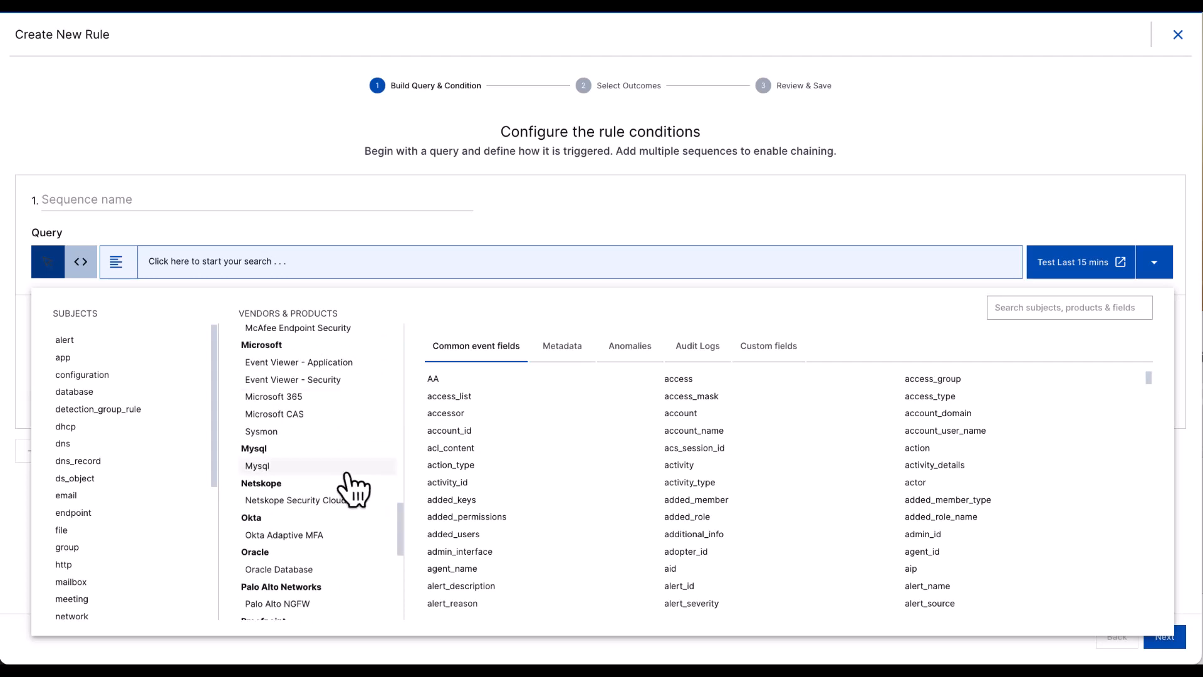
left_click(252, 517)
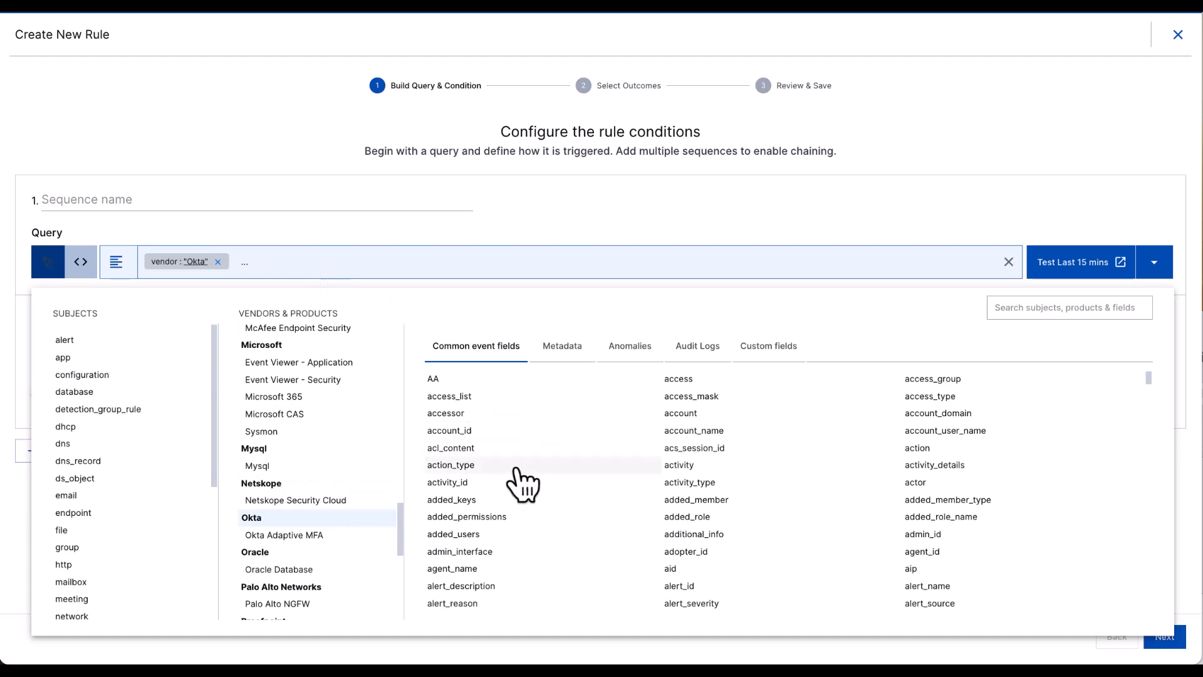
- Add the action_type:"app-activity" condition to the query
left_click(451, 464)
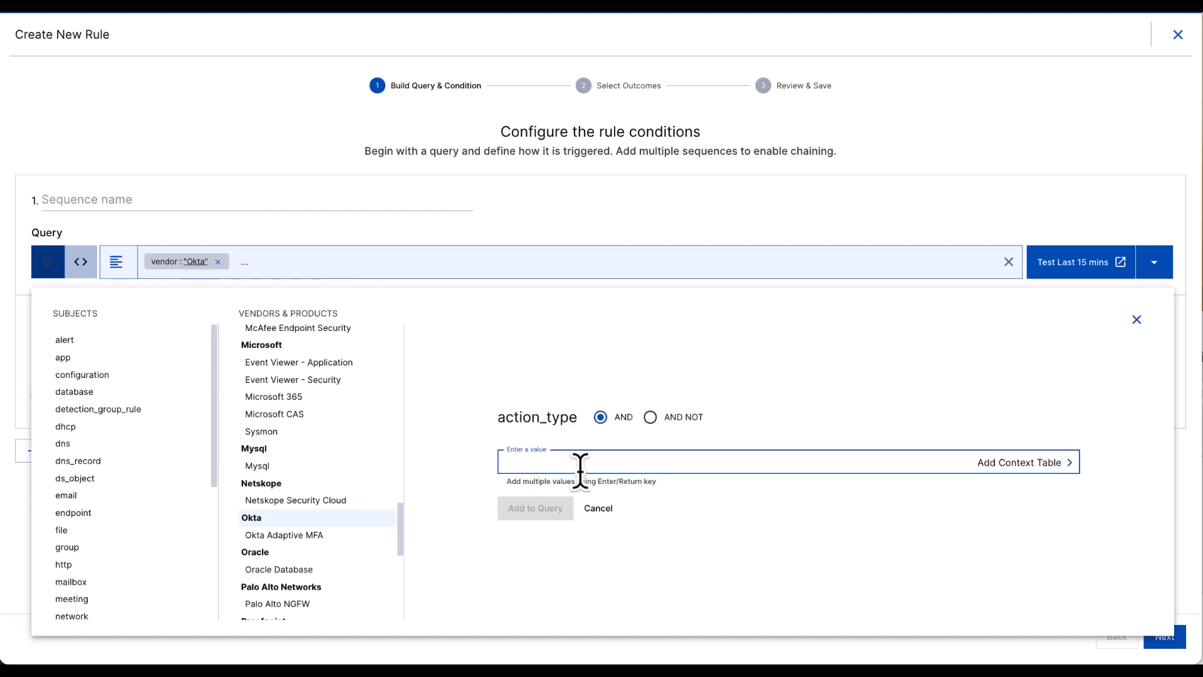
type("app-acti")
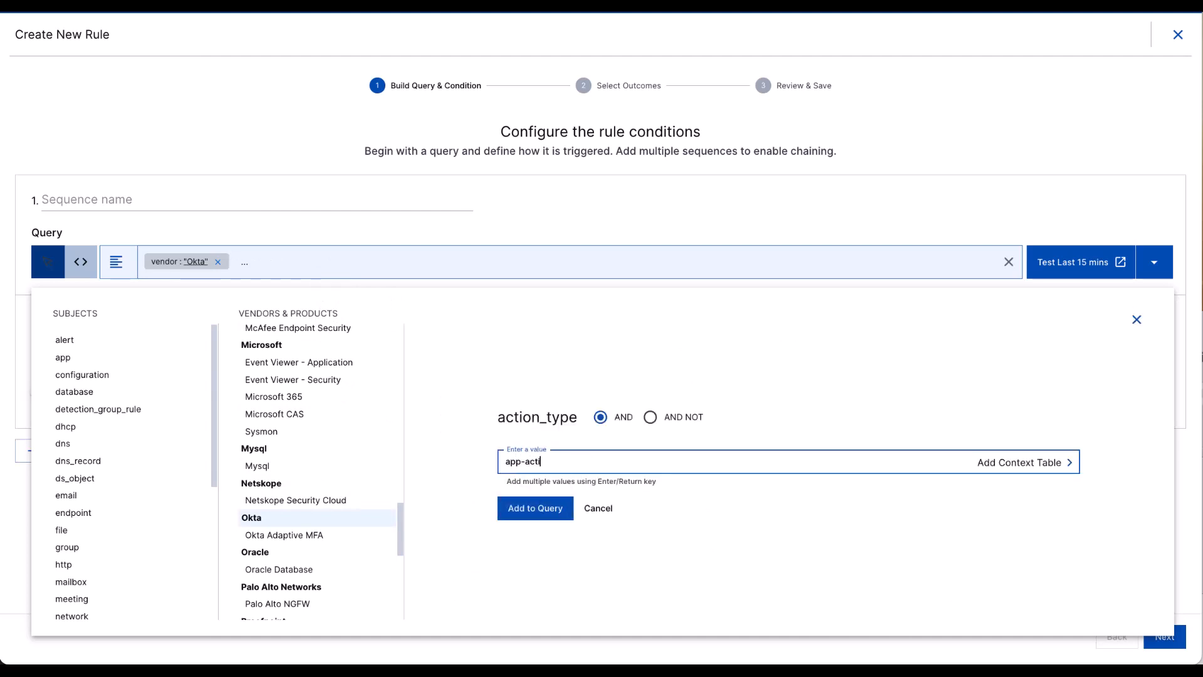
type("vity")
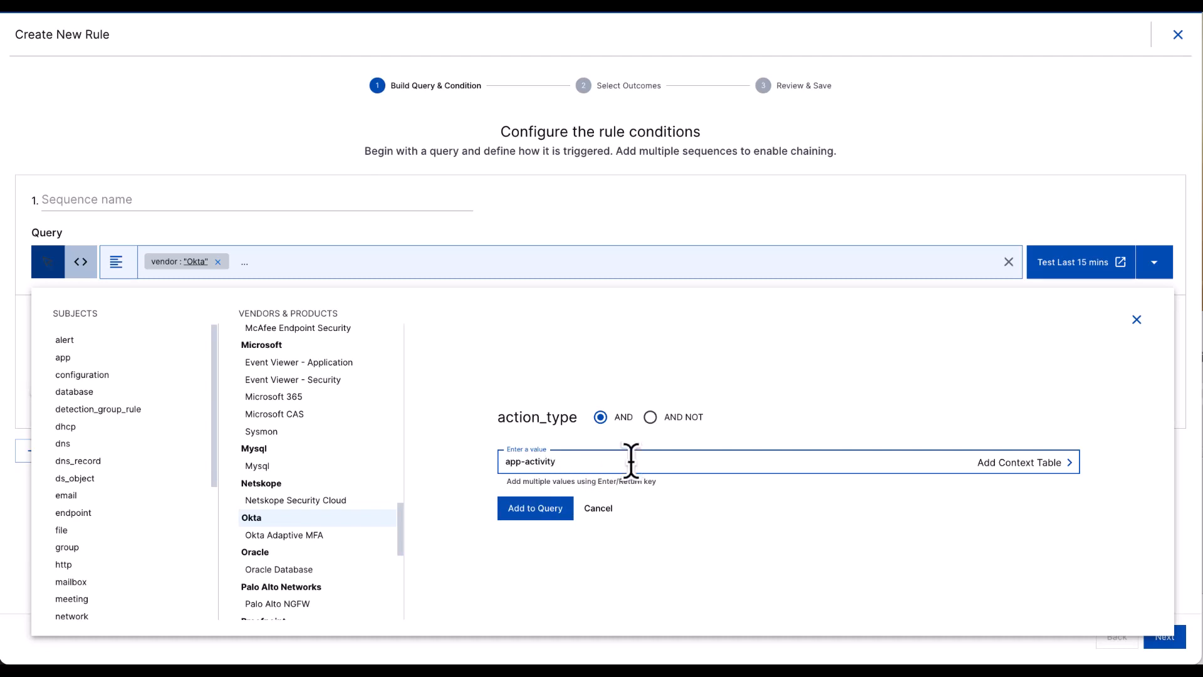
left_click(534, 508)
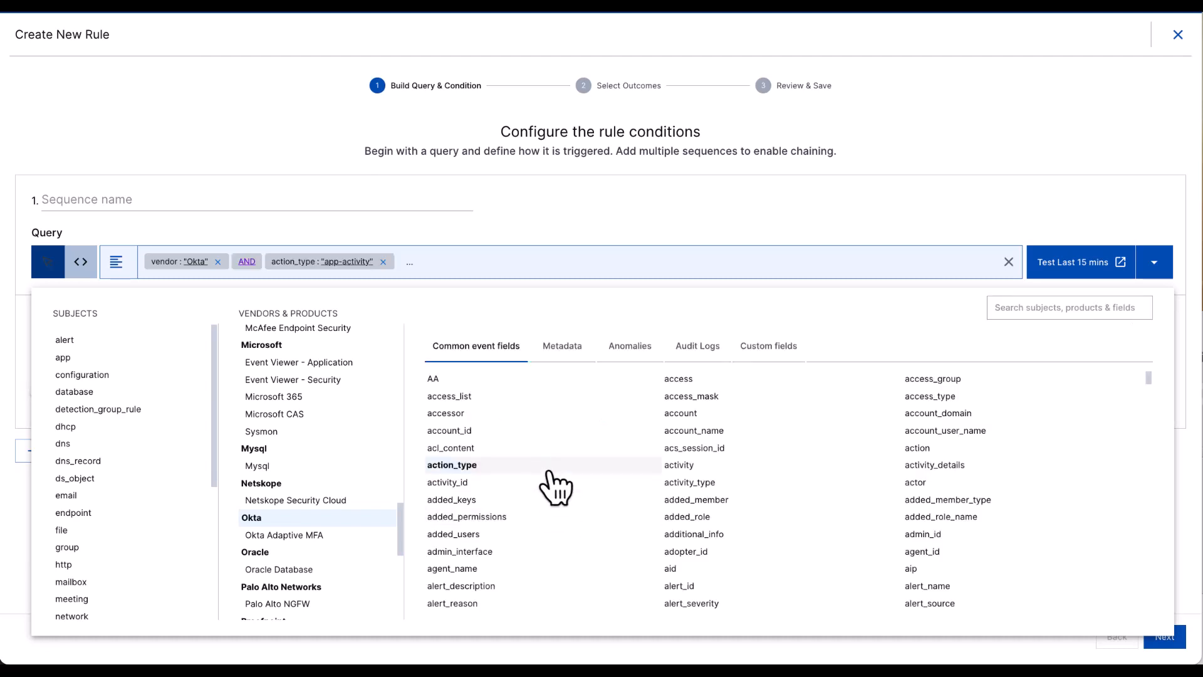
- Add a result:"FAILURE" condition via the field browser
left_click(1069, 307)
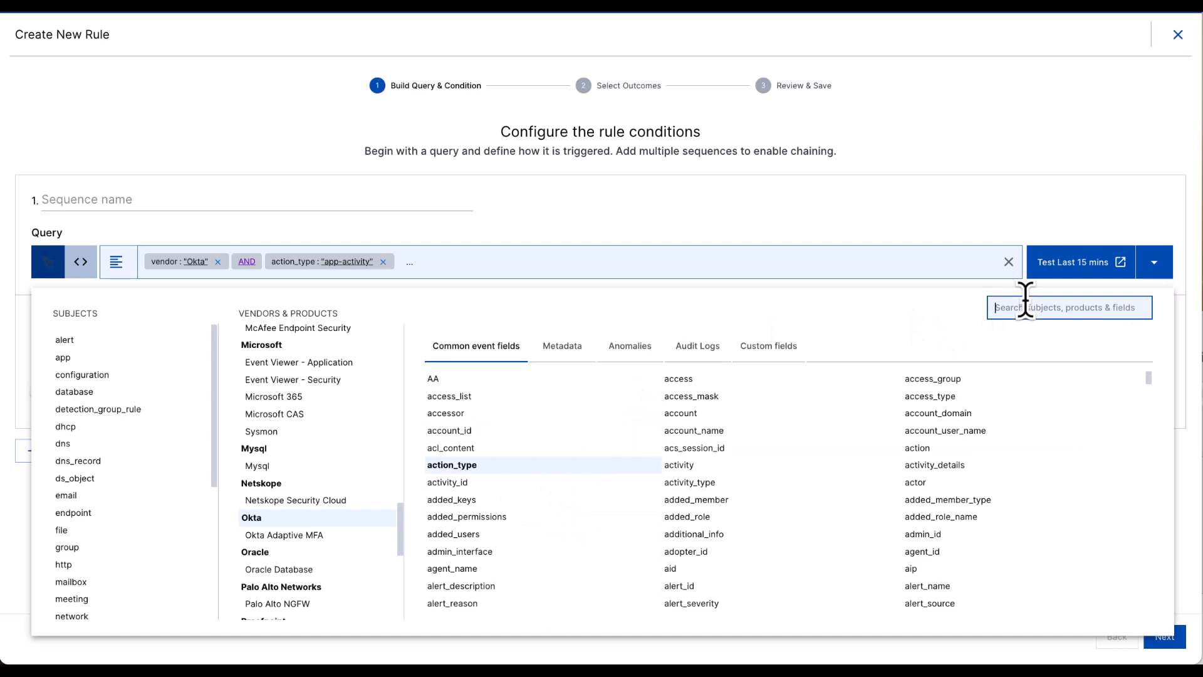
type("result")
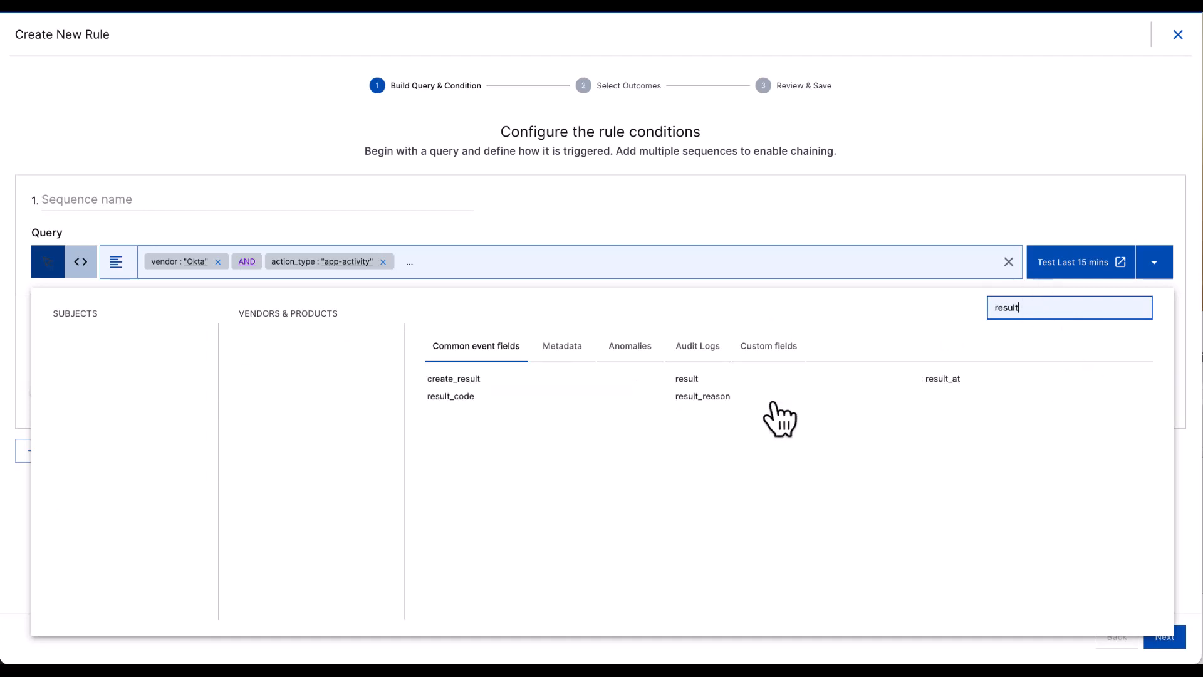
left_click(686, 379)
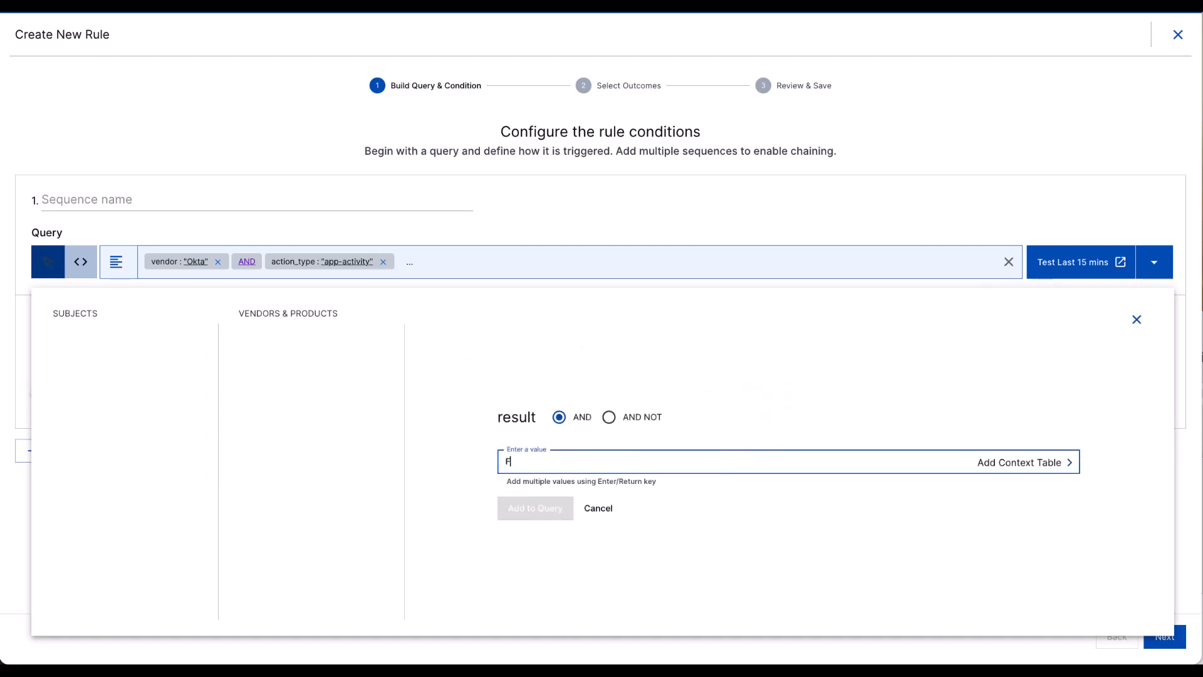
type("AILURE")
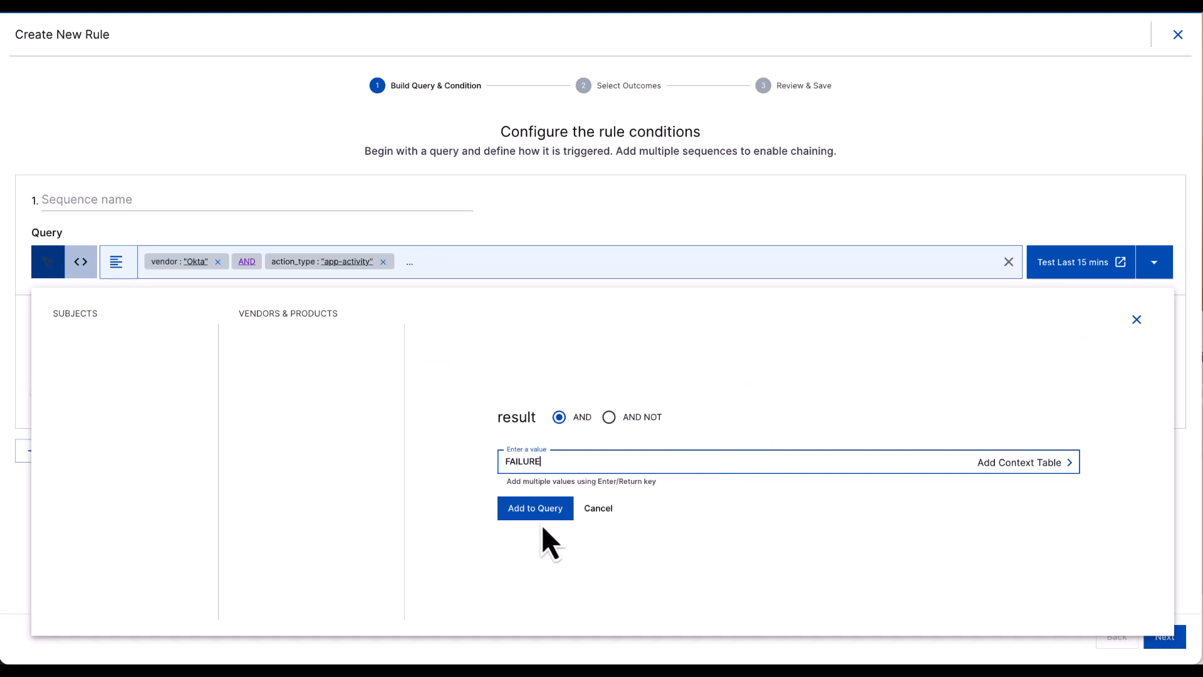
left_click(535, 508)
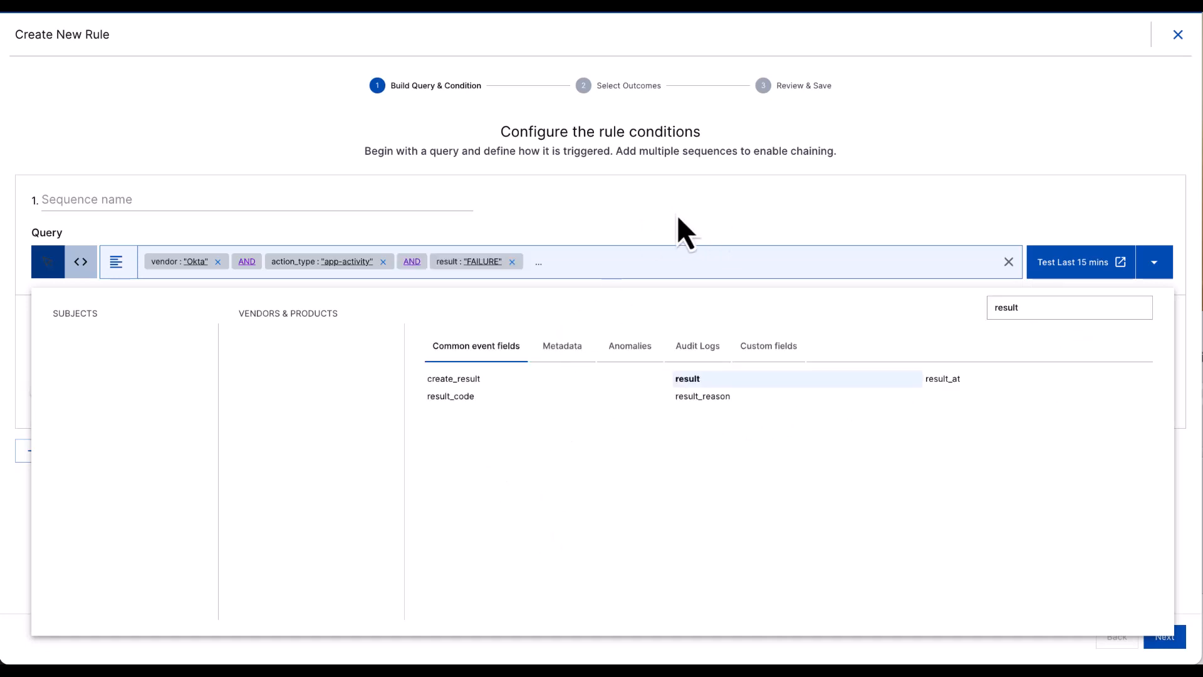
mouse_move(1103, 526)
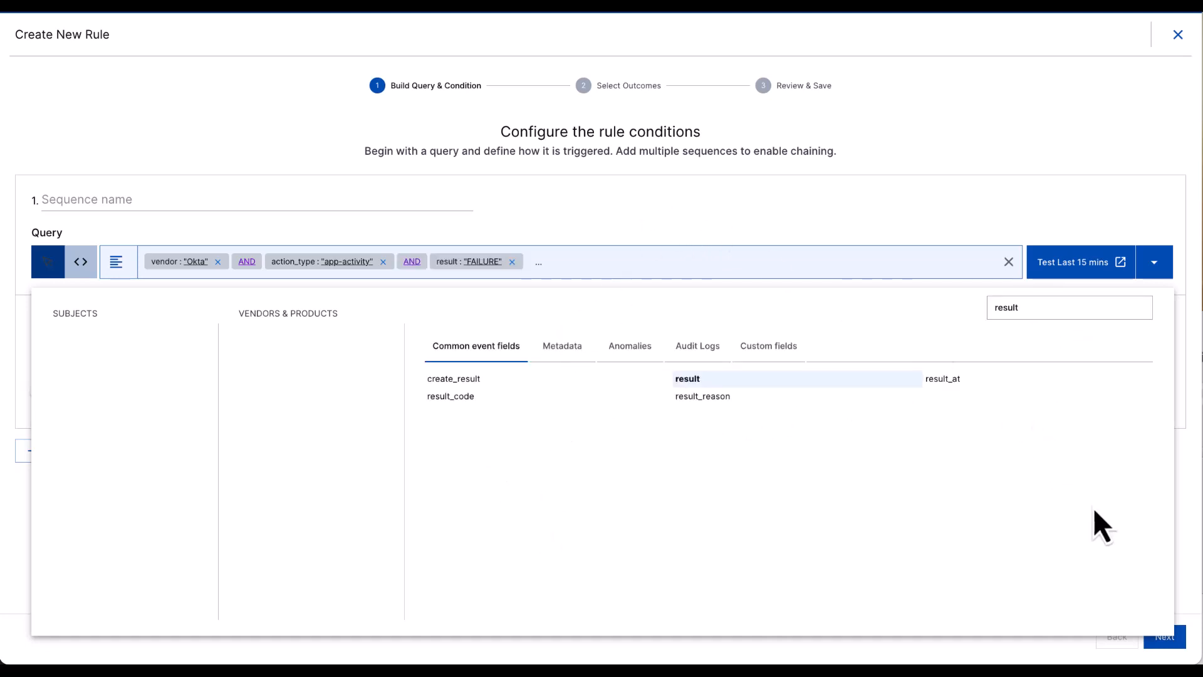
mouse_move(1189, 488)
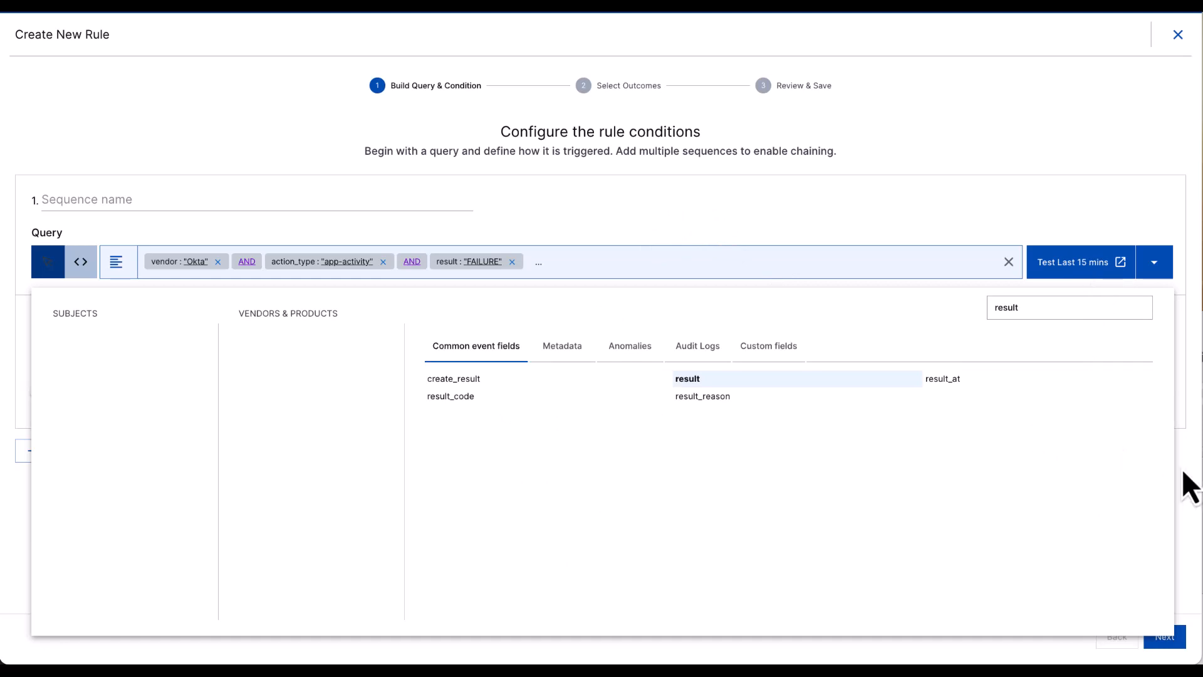
left_click(1164, 636)
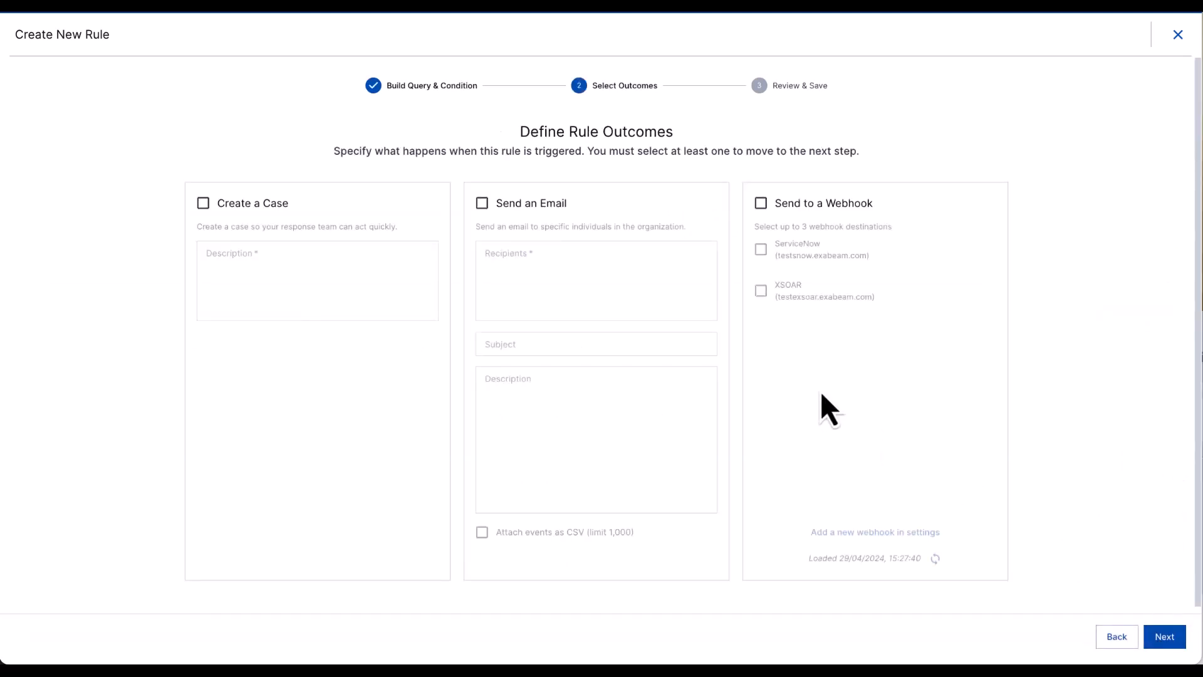
mouse_move(269, 211)
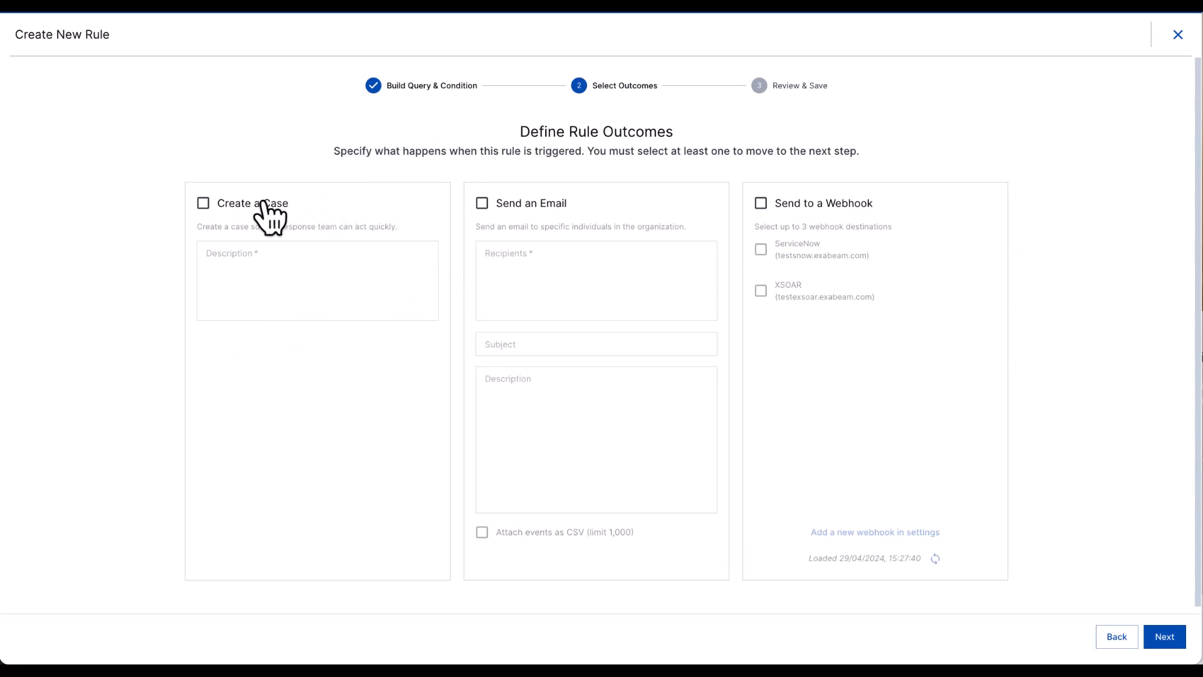
mouse_move(540, 208)
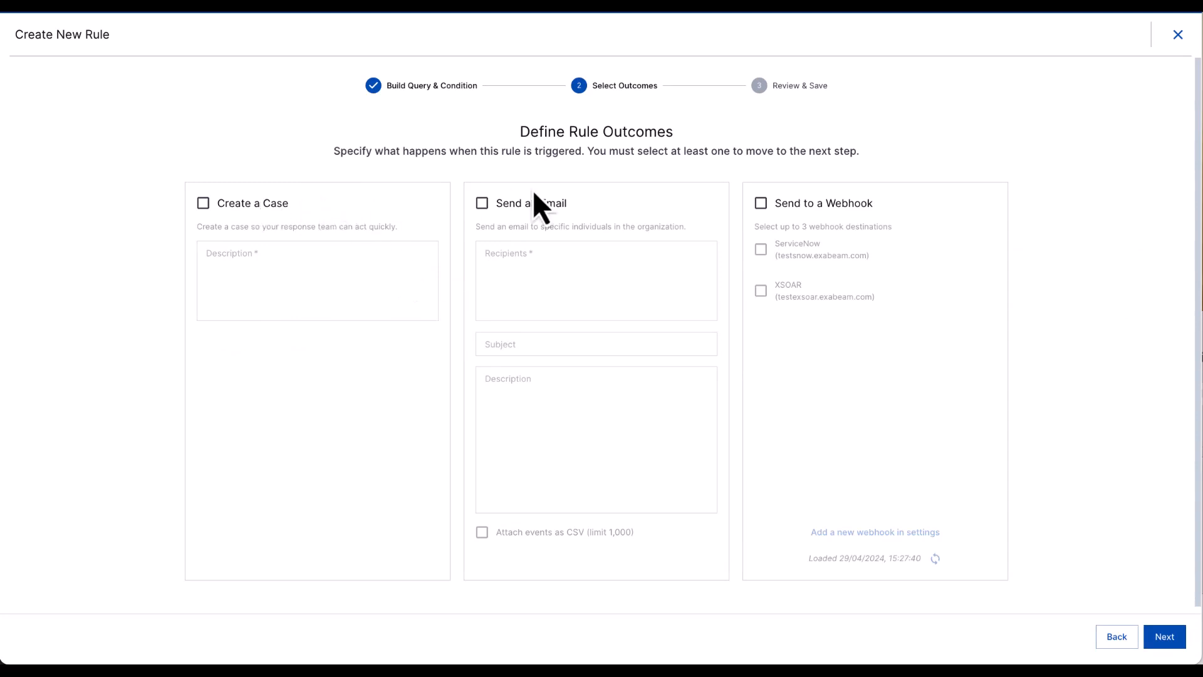
left_click(482, 202)
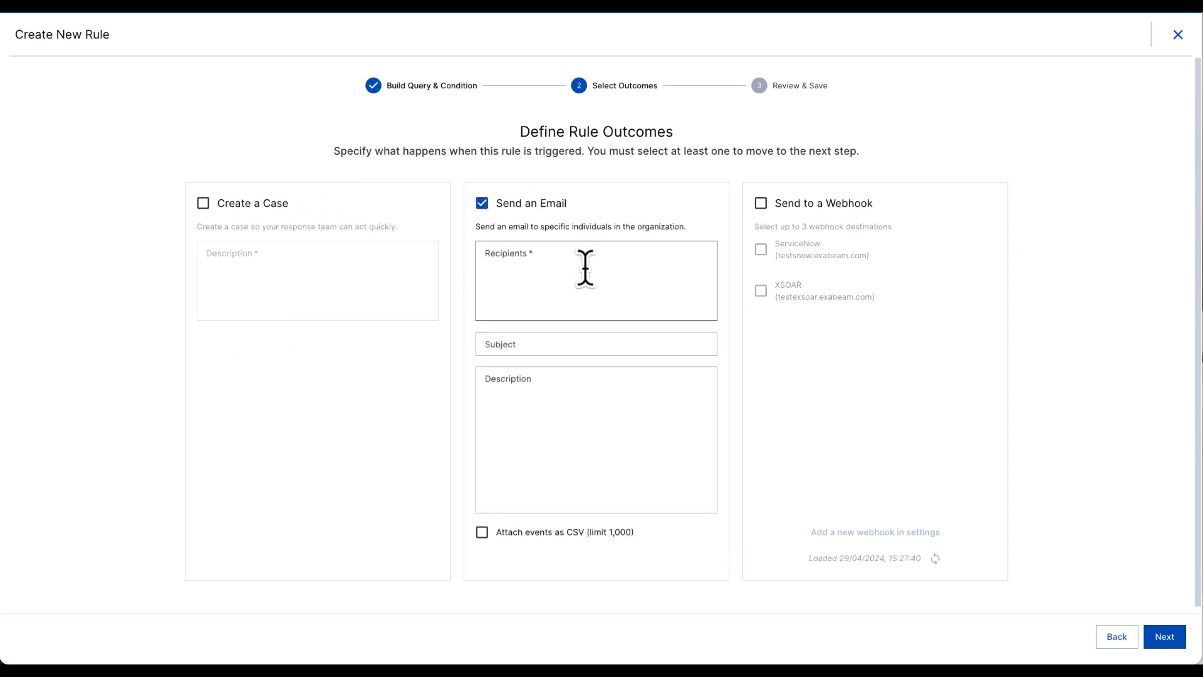
left_click(1165, 636)
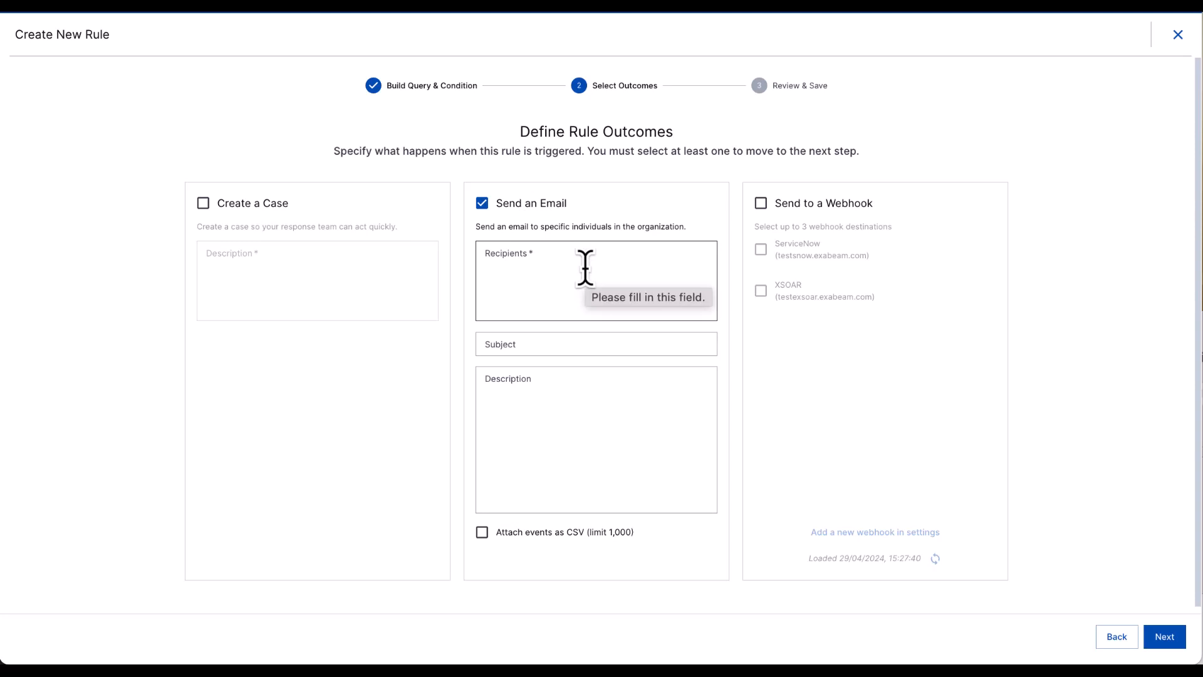
type("test")
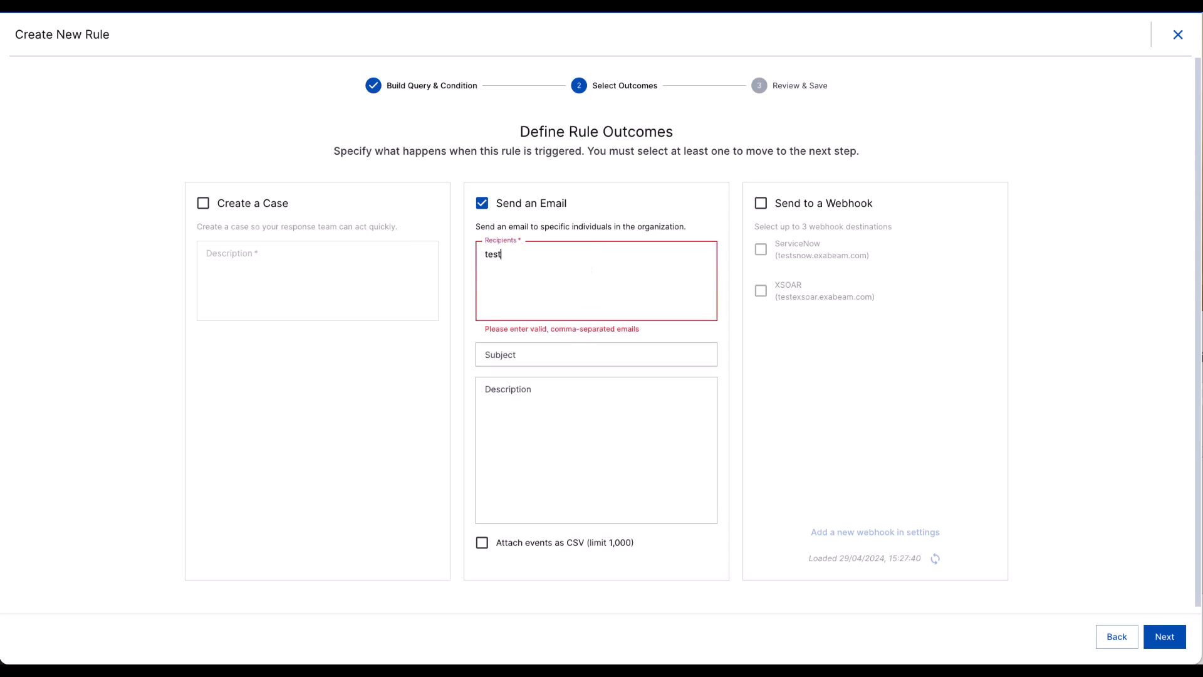
type("@so")
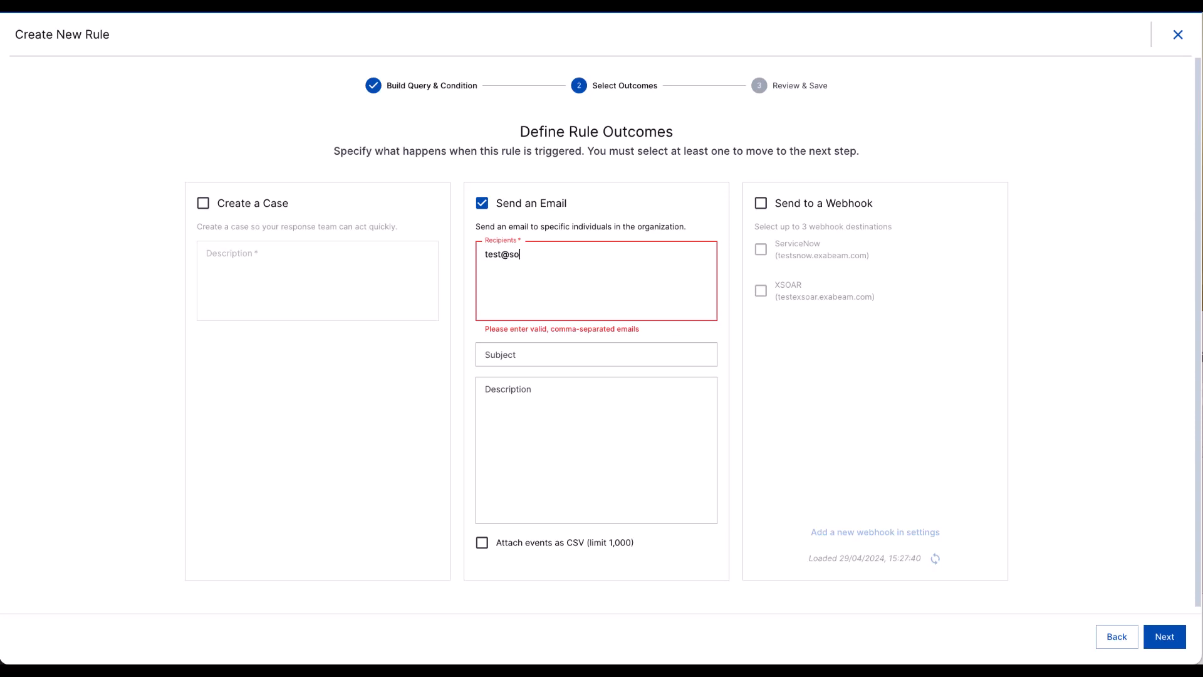
- Set email subject 'brute force okta rule', description 'please review this.', and advance to review
left_click(595, 344)
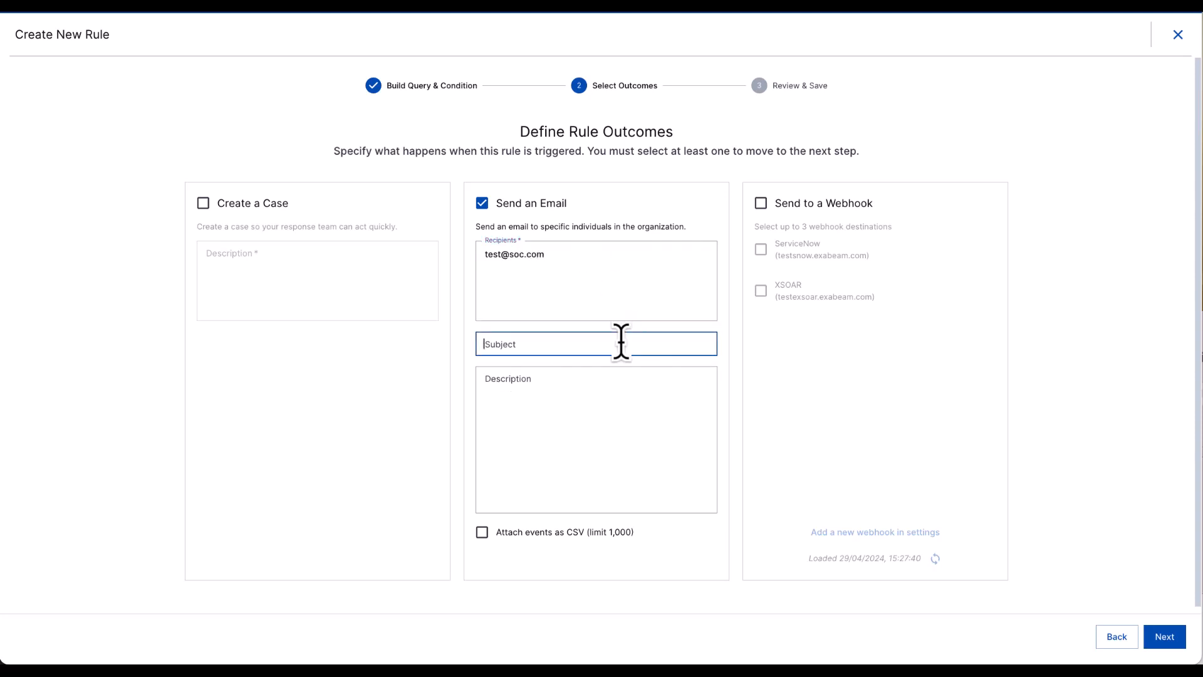
type("b")
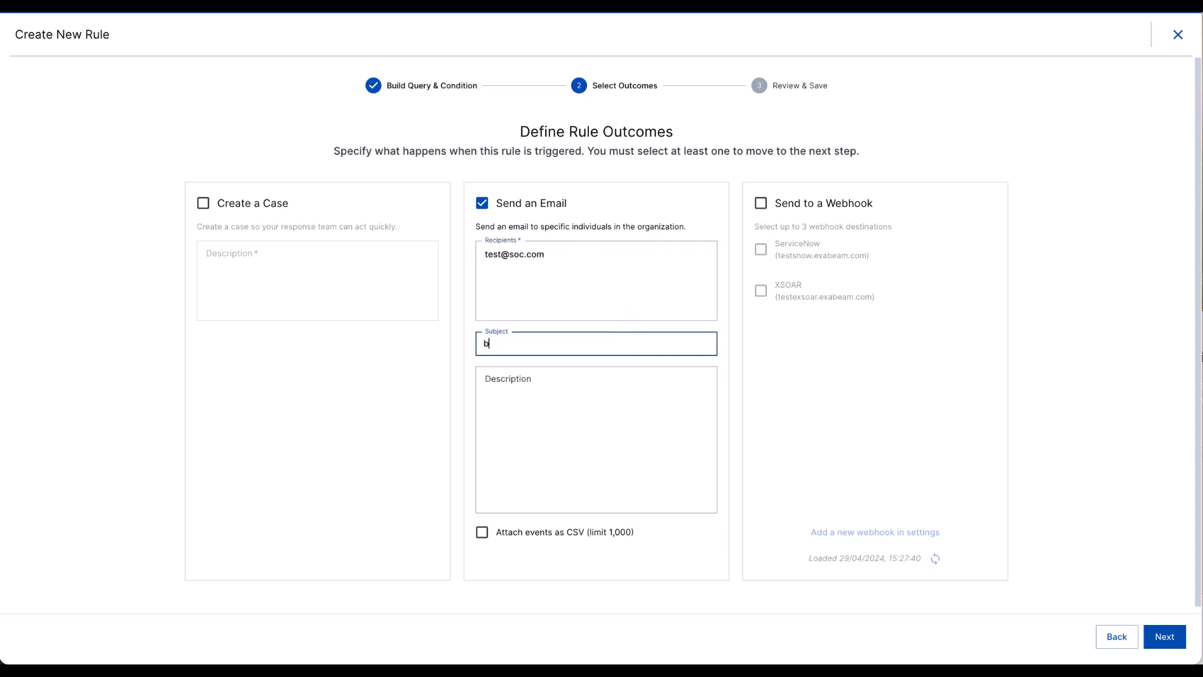
type("rute force okta")
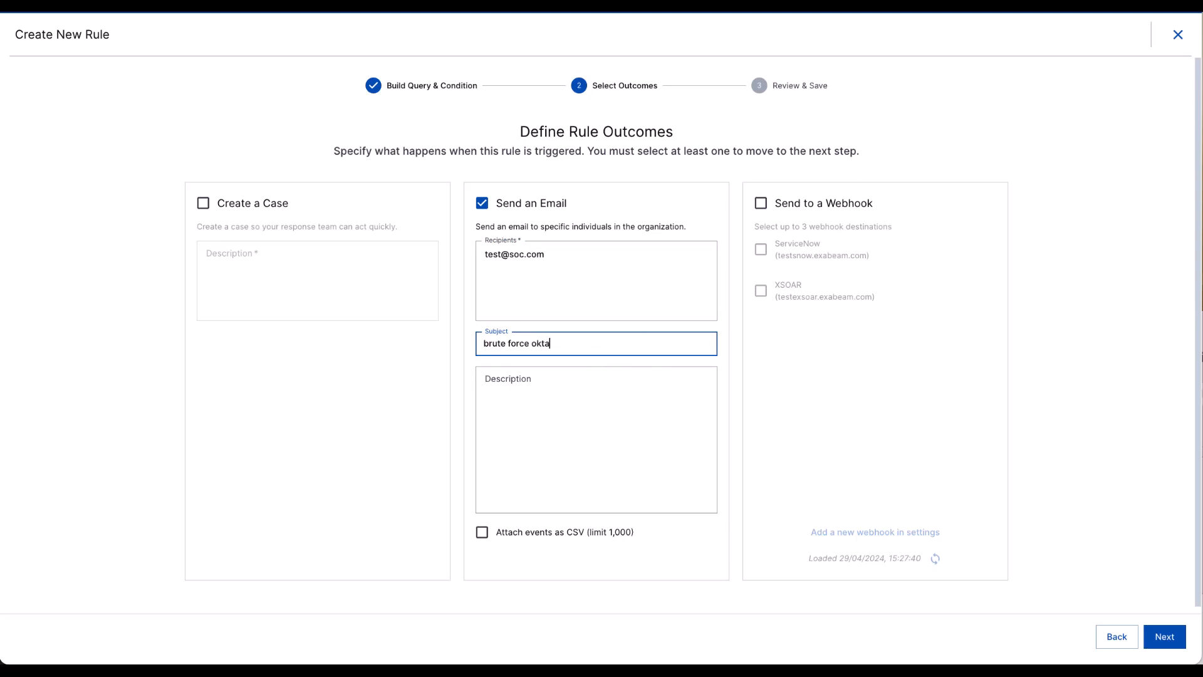
type("rule")
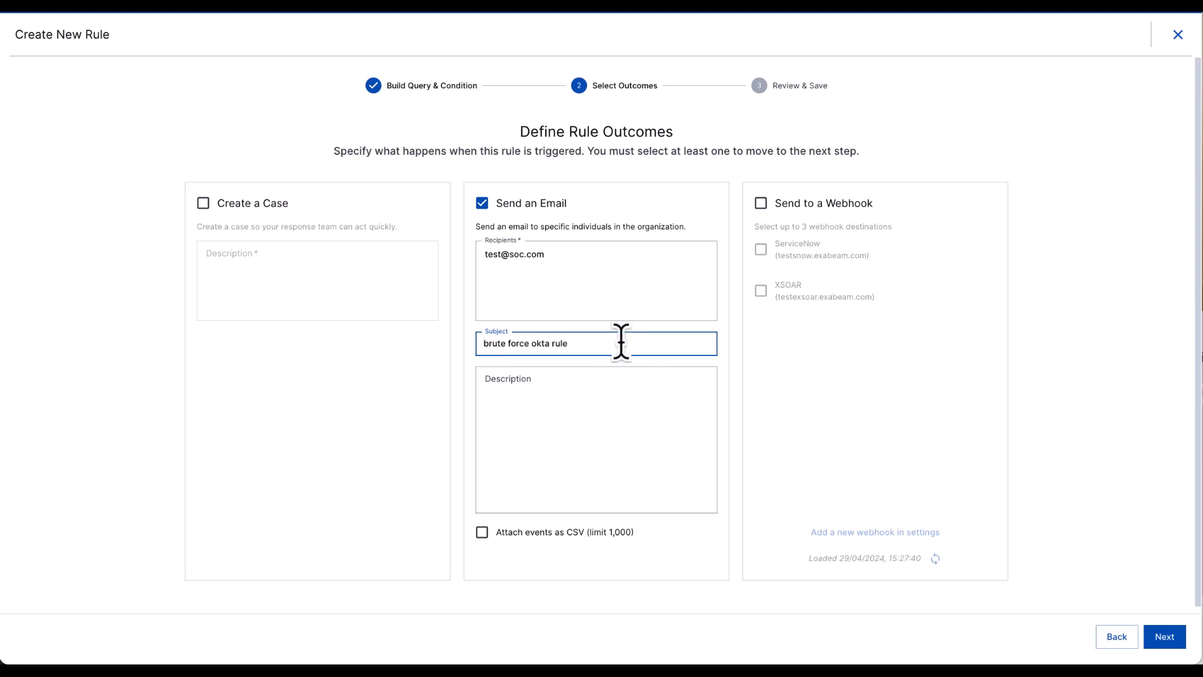
type("please")
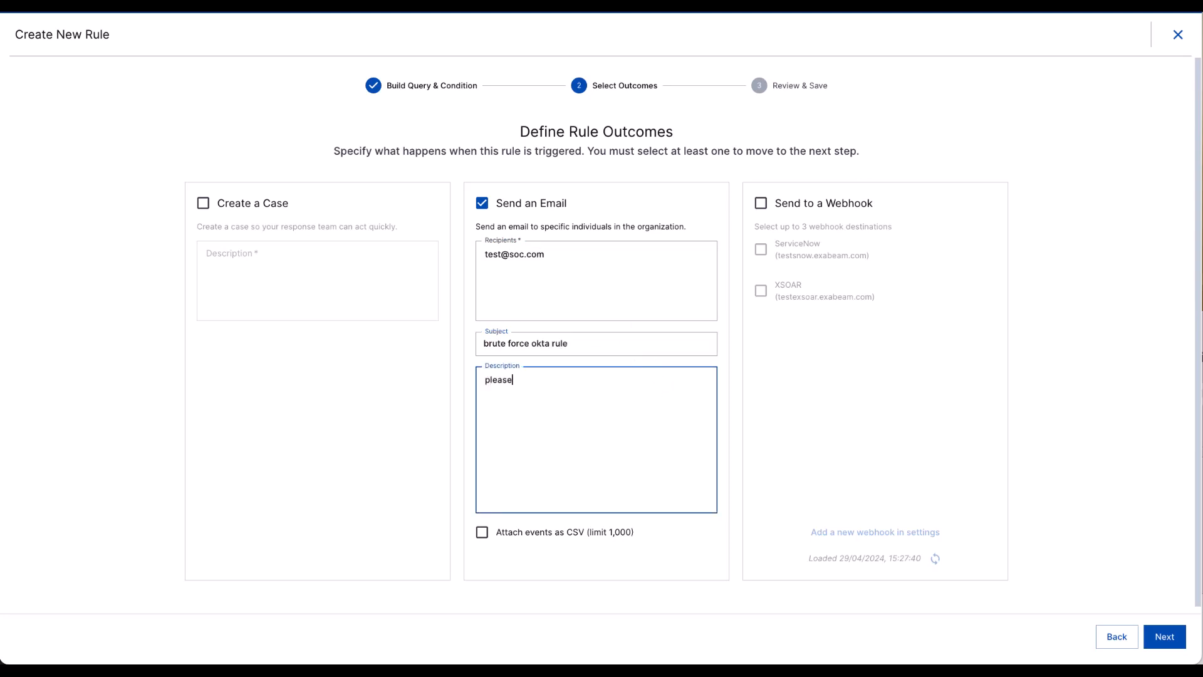
type("review this.")
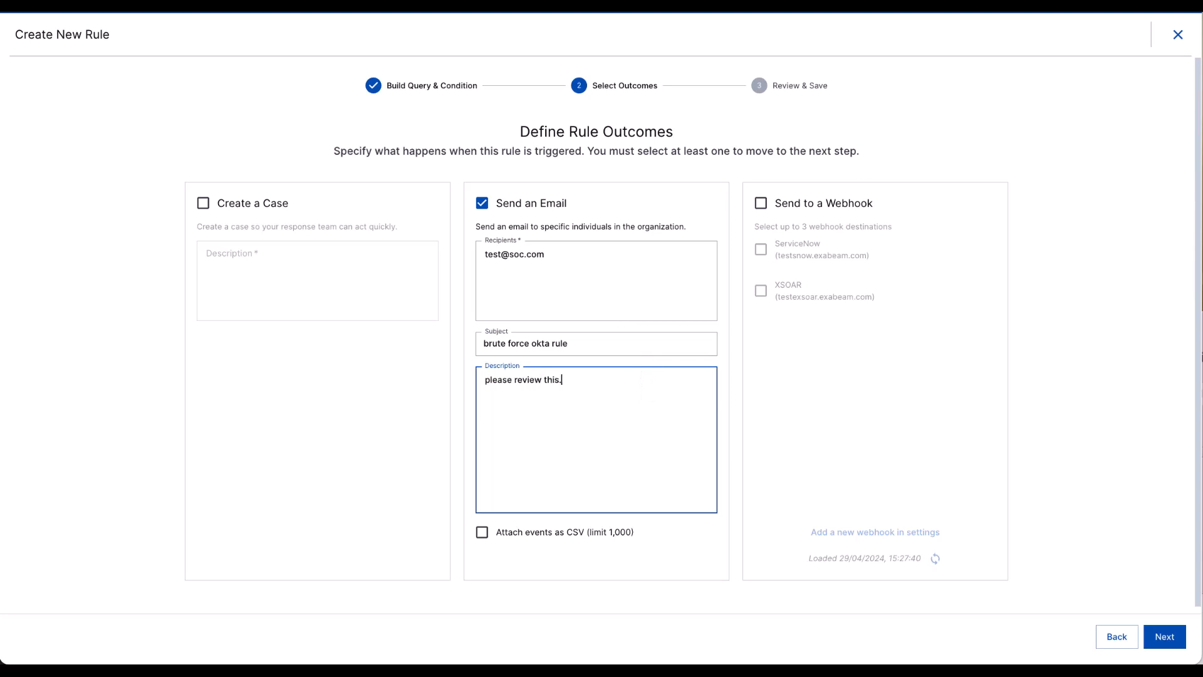
left_click(1163, 636)
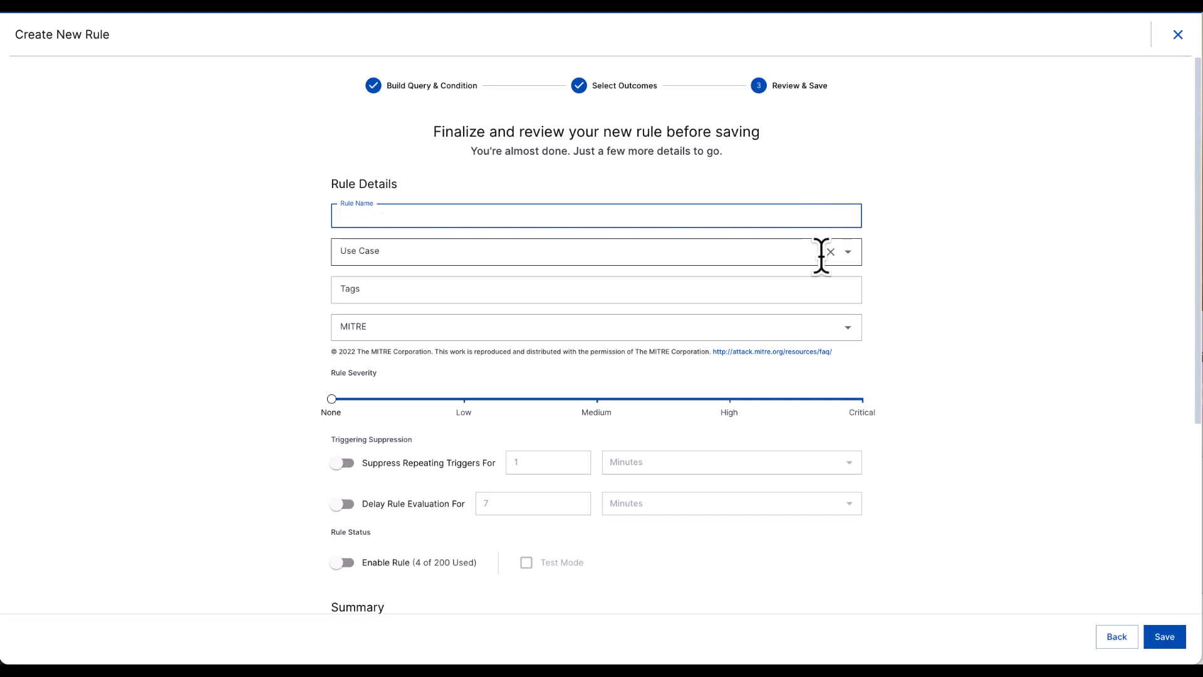
- Choose Brute Force Attack under External Threats in the Use Case dropdown
left_click(583, 251)
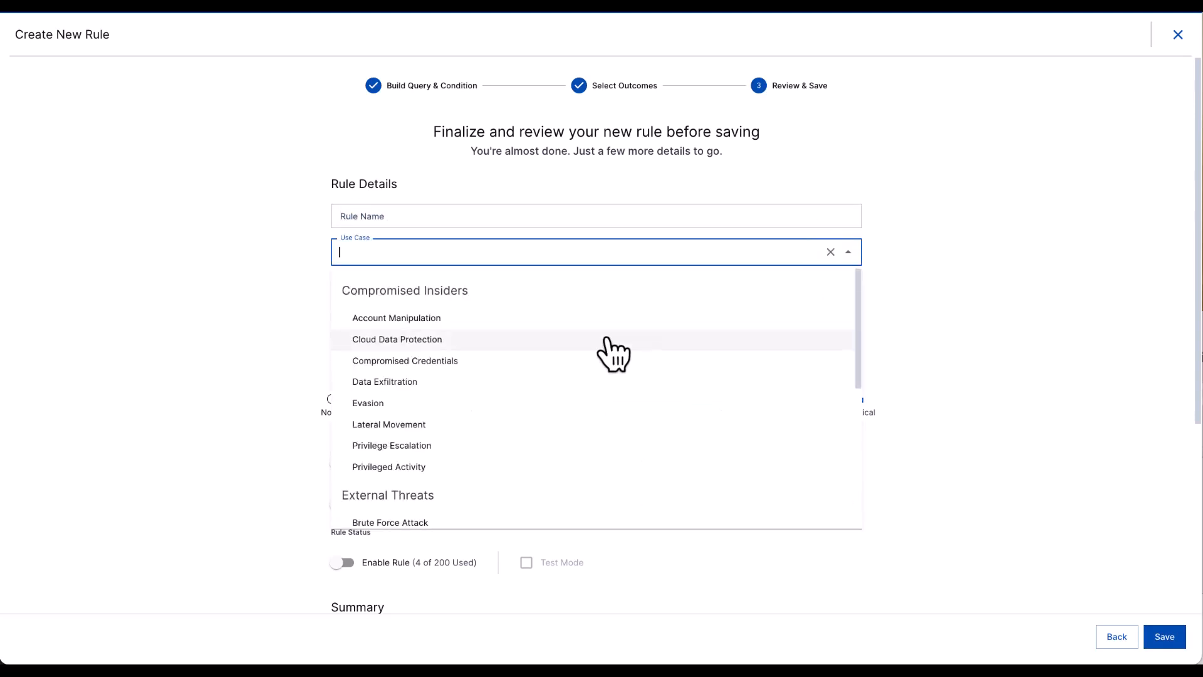
scroll("down", 3)
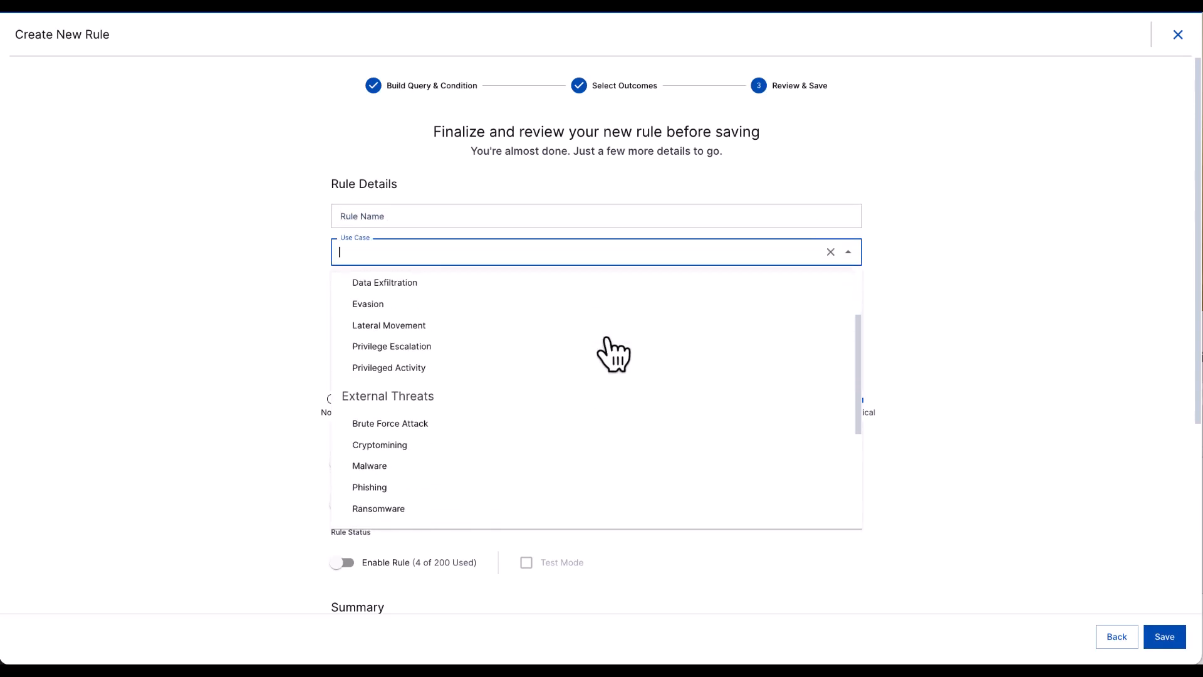
left_click(390, 423)
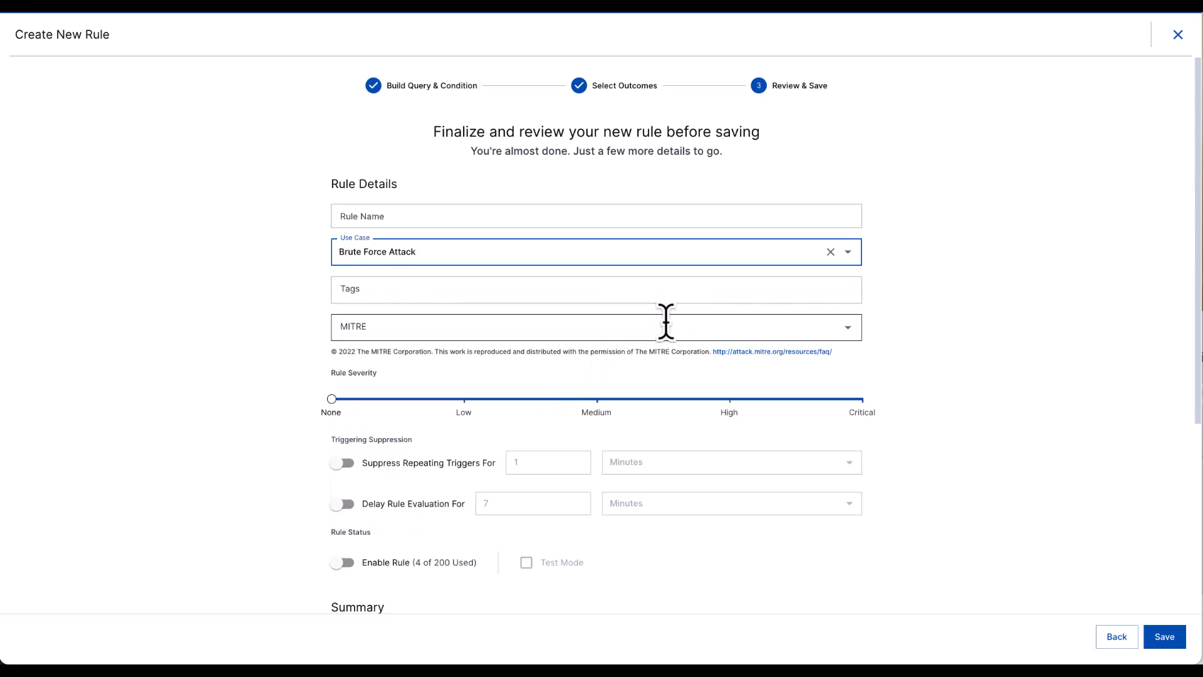